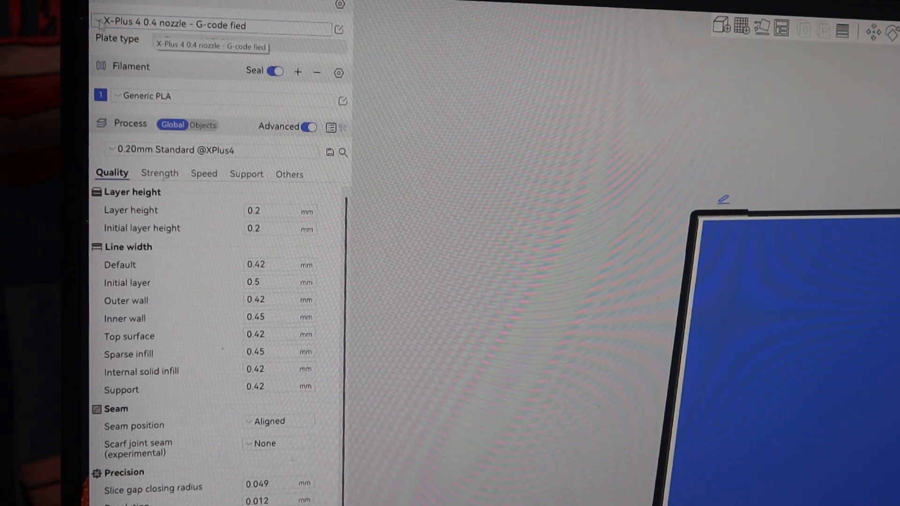
Select the Q1 Pro 0.4 nozzle printer from the System presets list
click(215, 26)
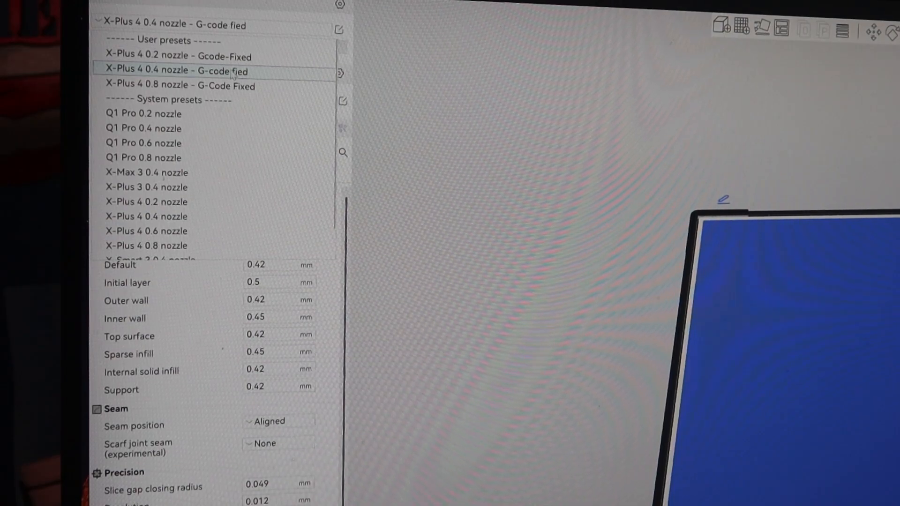
mouse_move(253, 73)
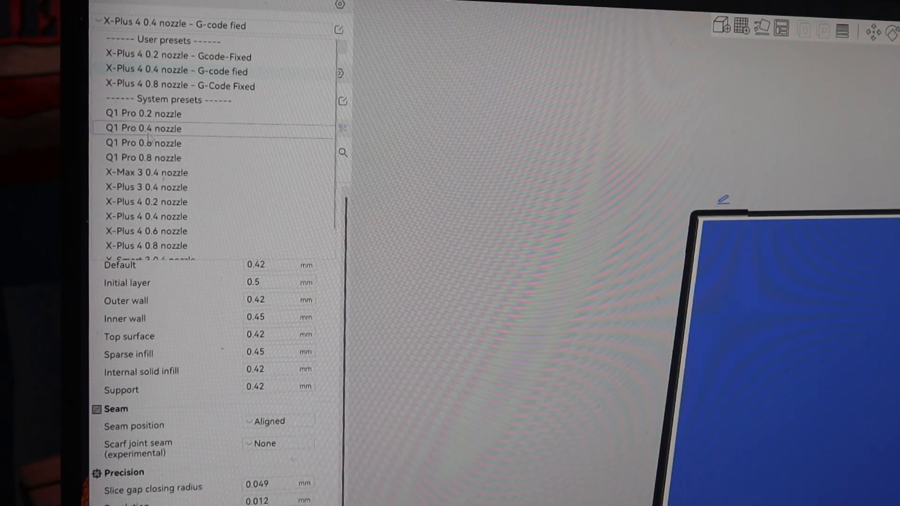
click(143, 129)
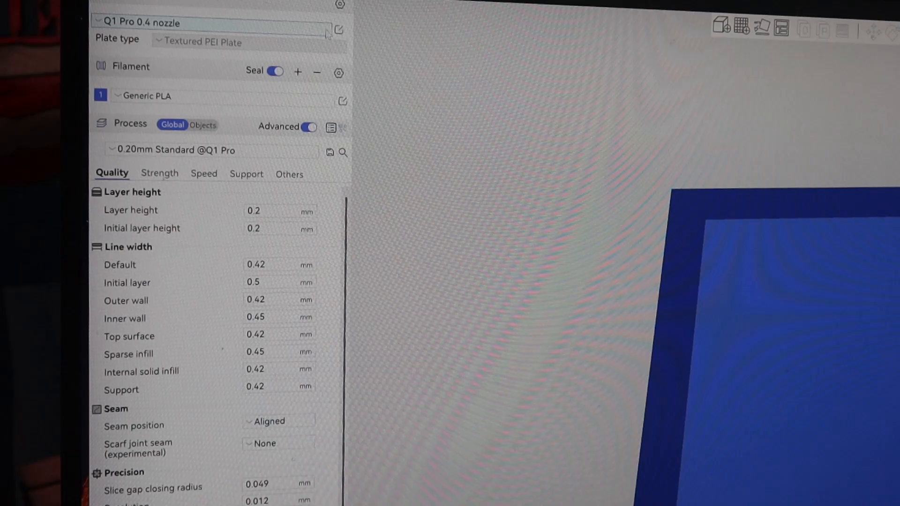
Reselect the X-Plus 4 0.4 nozzle preset and show its Printer settings Machine gcode page
click(338, 29)
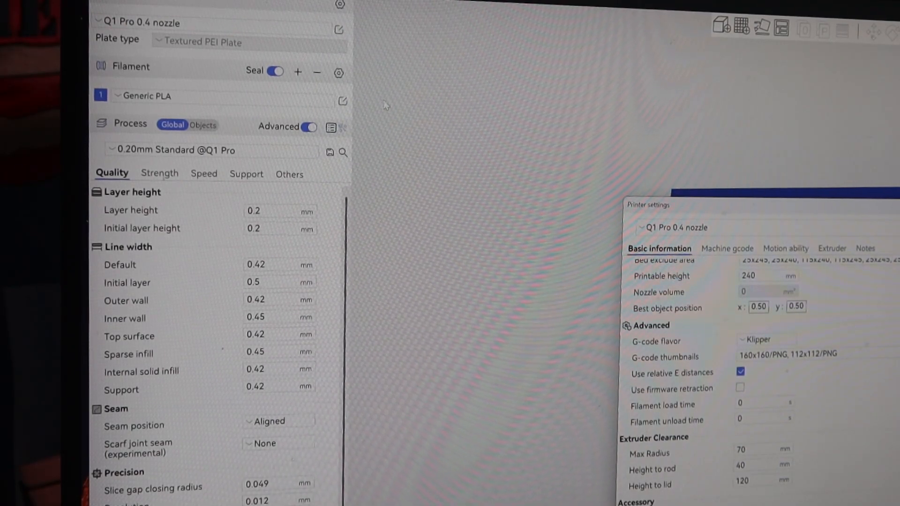
mouse_move(316, 72)
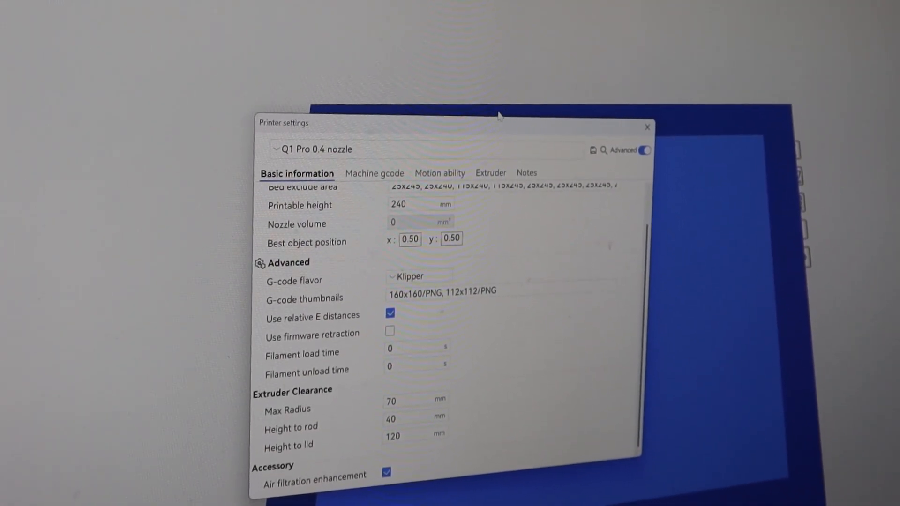
click(647, 127)
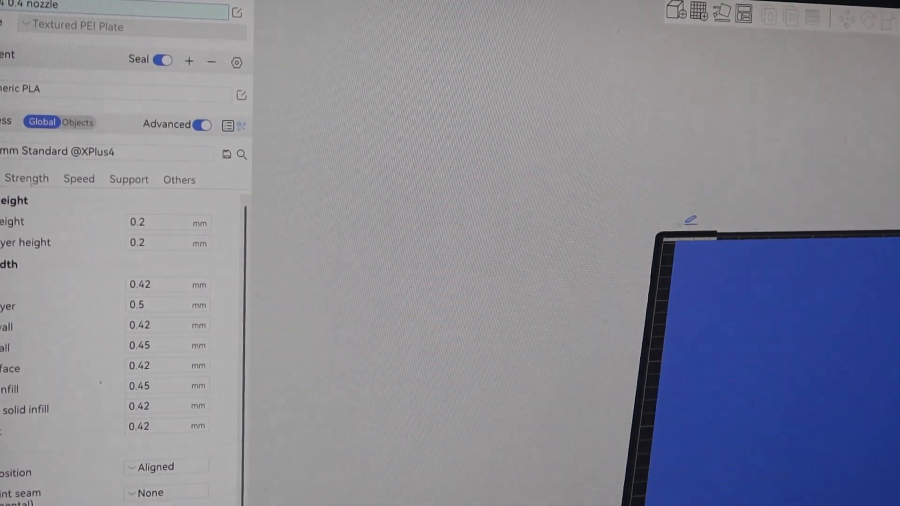
click(237, 17)
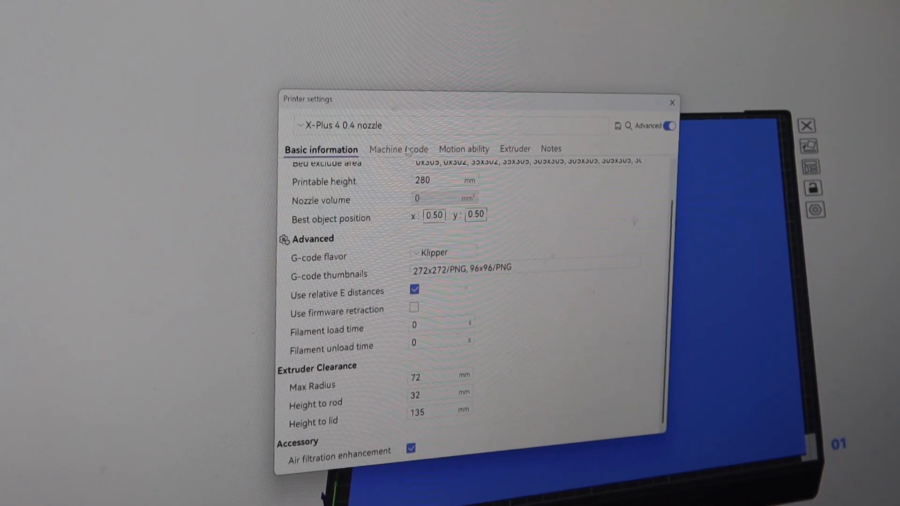
click(395, 149)
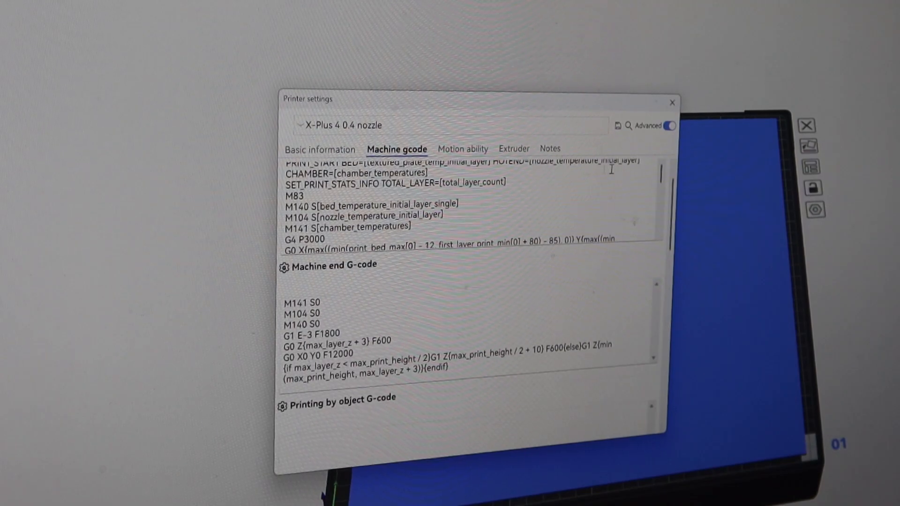
Scroll the machine G-code page down to the end of the Layer change G-code box
scroll(down, 3)
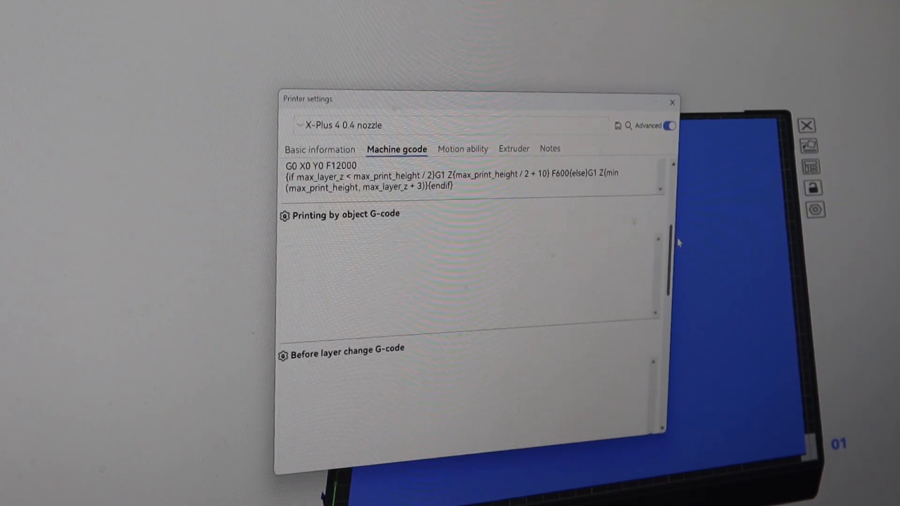
scroll(down, 3)
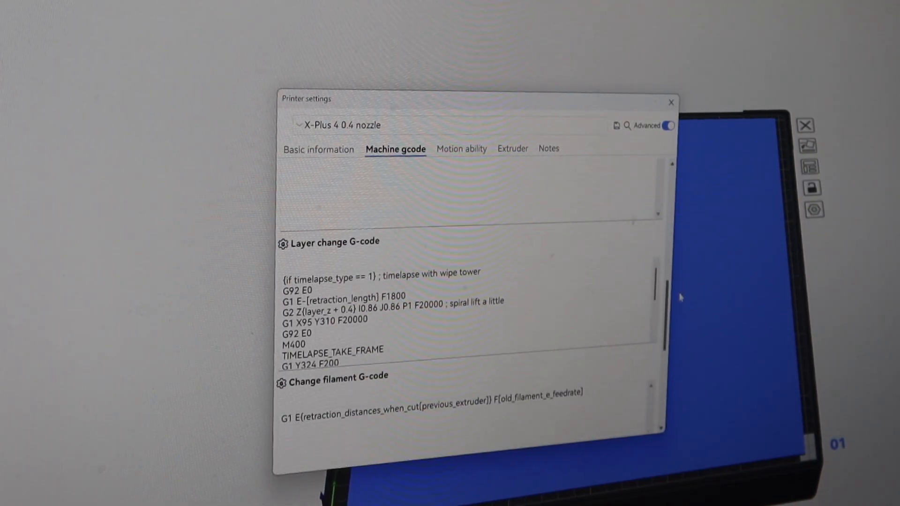
scroll(down, 3)
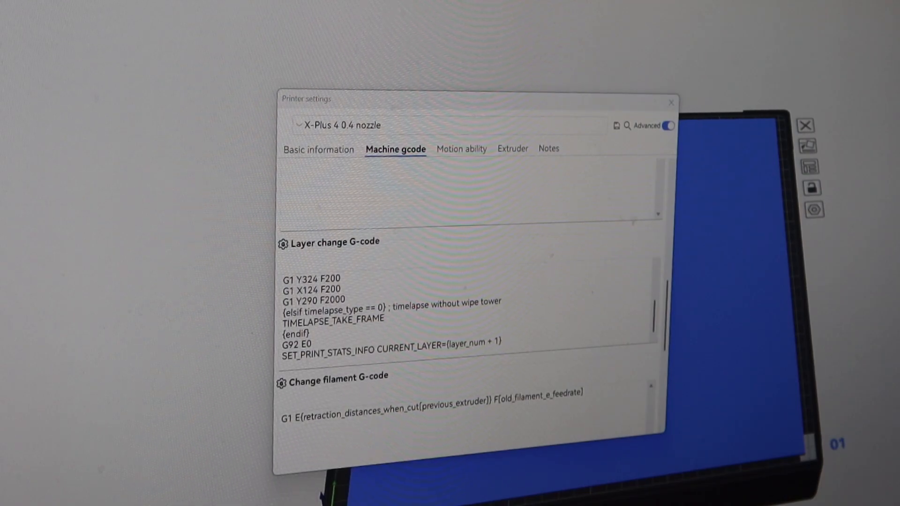
mouse_move(510, 335)
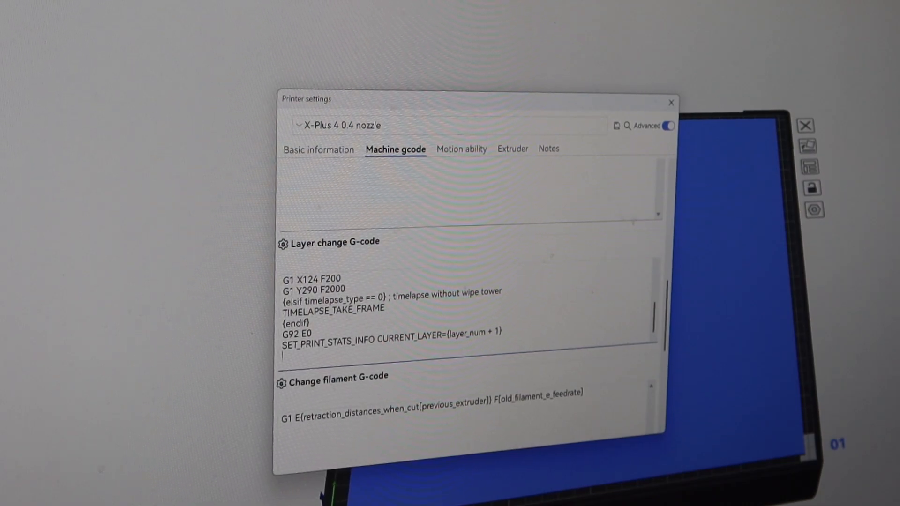
Add CHECK_CHAMBER_HEATER_Z as the last line of the Layer change G-code
text(CHECK_CHAMBER_HEATER_Z)
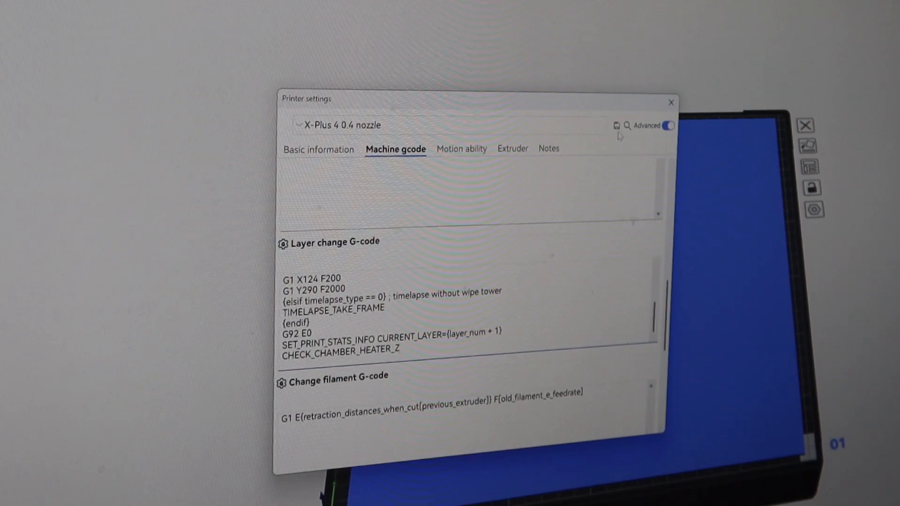
mouse_move(408, 163)
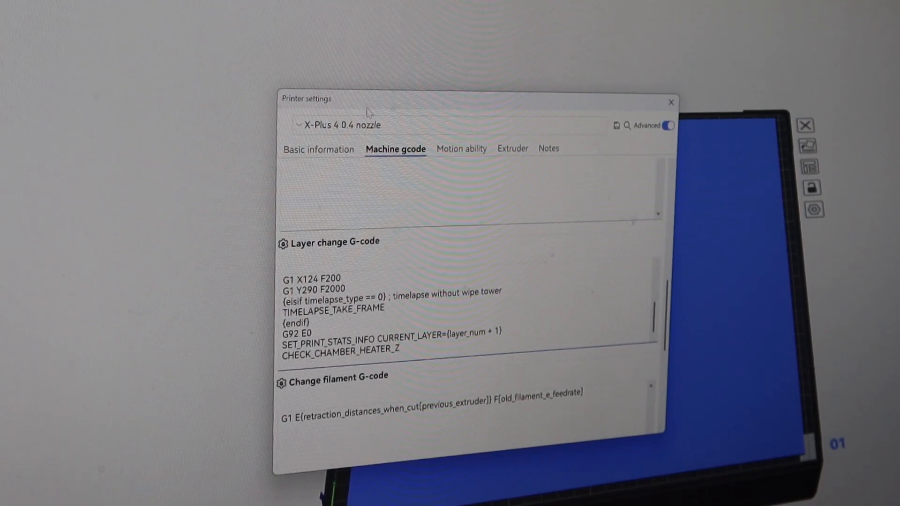
mouse_move(325, 210)
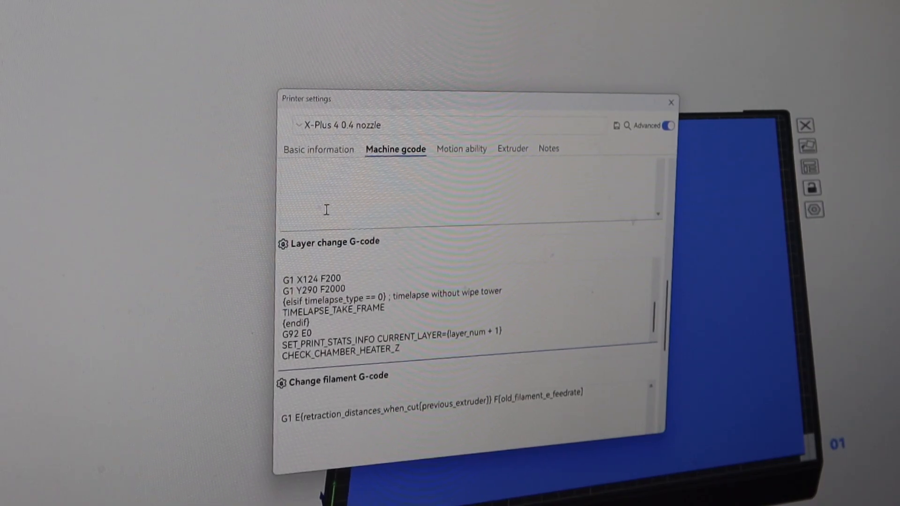
Leave Printer settings and show the Plus 4's Fluidd dashboard via the Device page
click(669, 102)
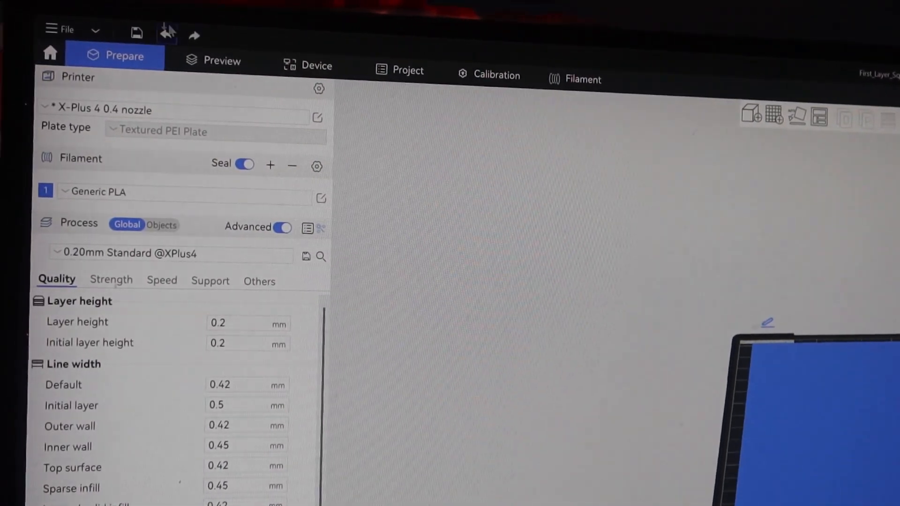
click(310, 65)
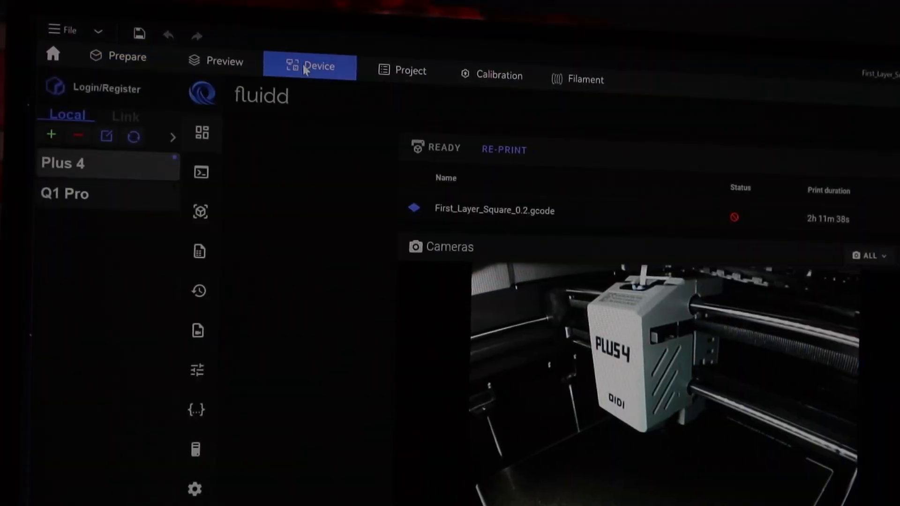
scroll(down, 3)
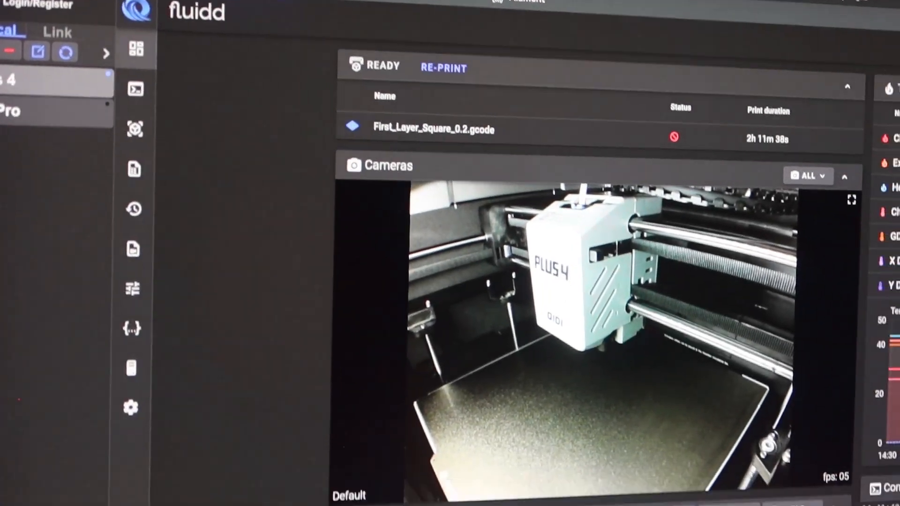
scroll(down, 3)
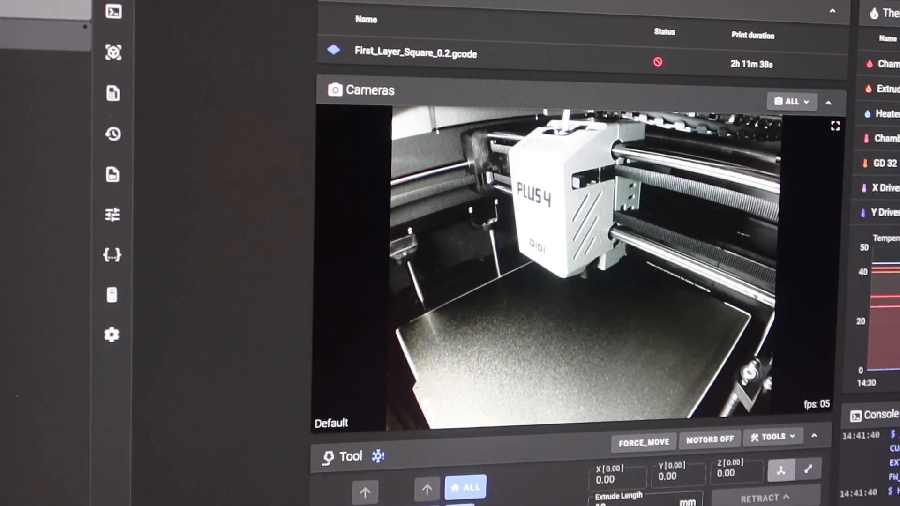
mouse_move(114, 214)
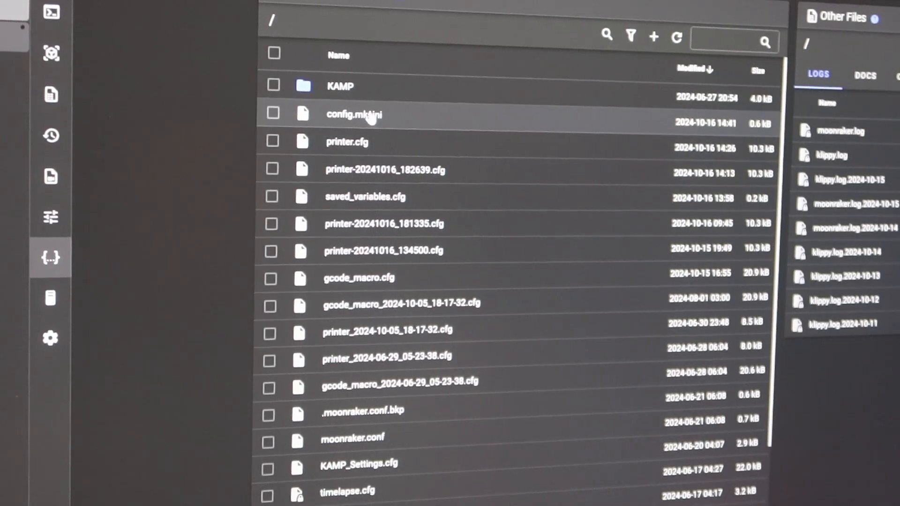
mouse_move(368, 251)
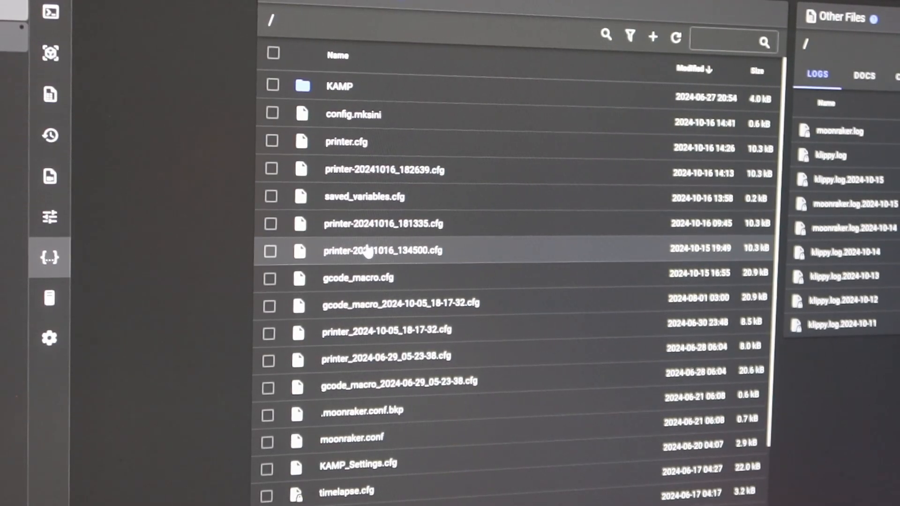
mouse_move(358, 278)
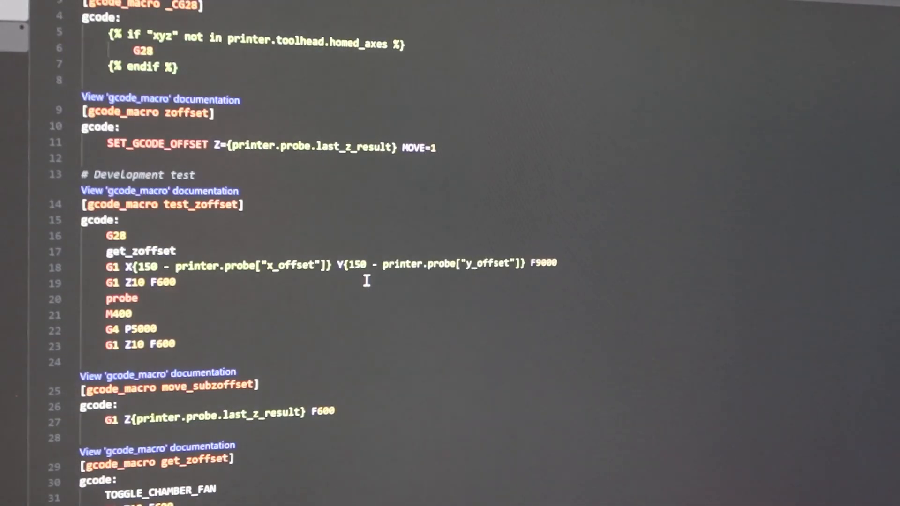
Scroll gcode_macro.cfg to its end where the CHECK_CHAMBER_HEATER_Z macro is defined
scroll(down, 3)
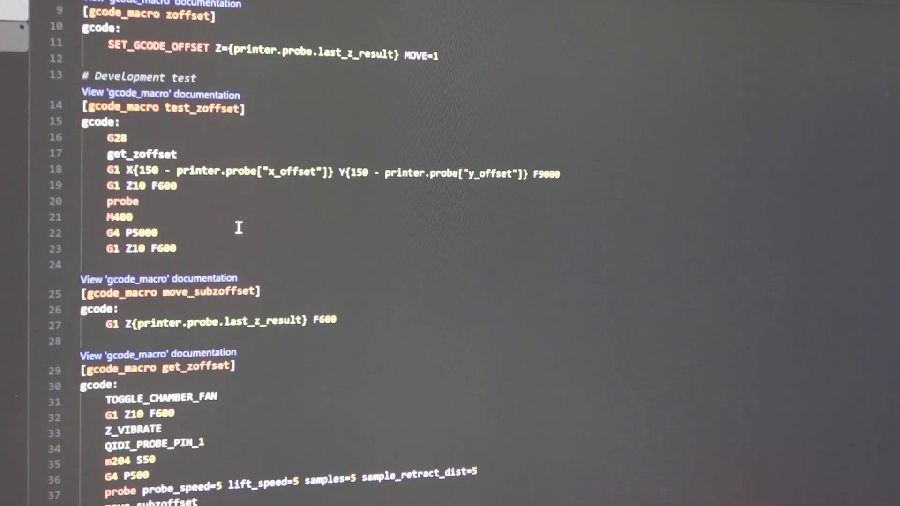
scroll(down, 3)
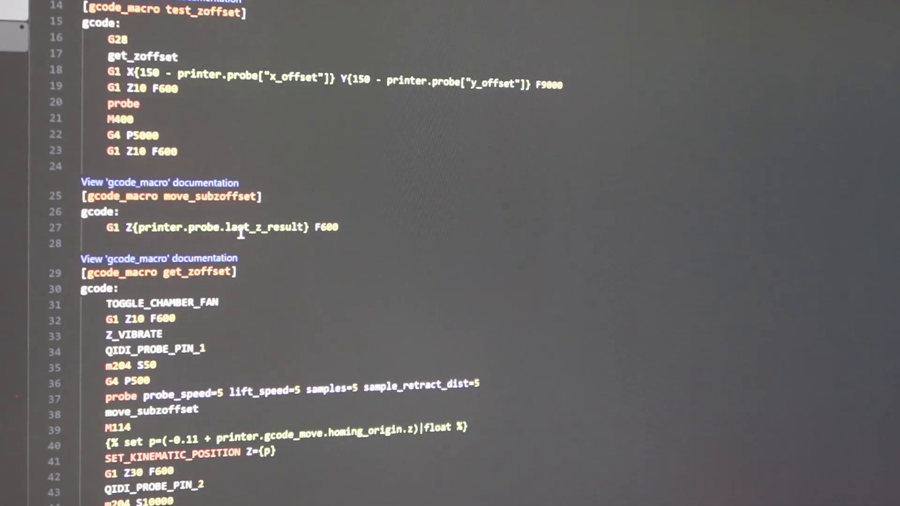
scroll(down, 3)
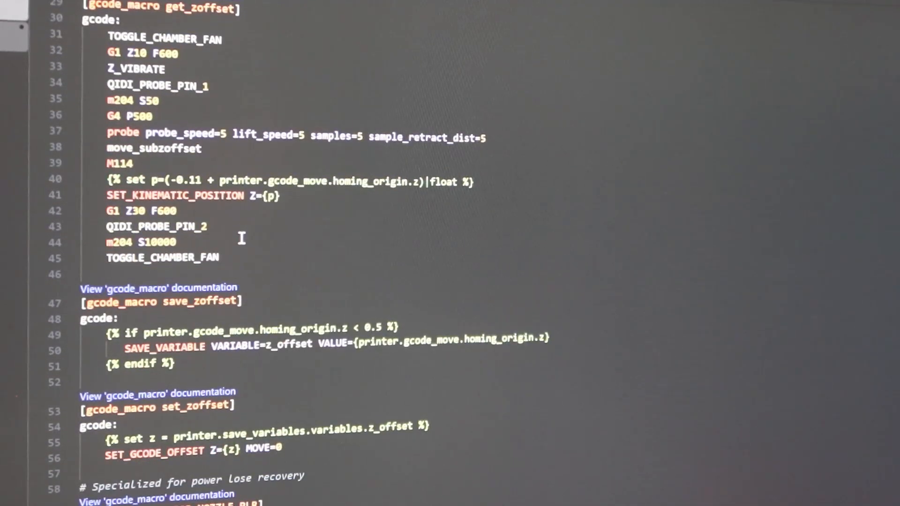
scroll(down, 3)
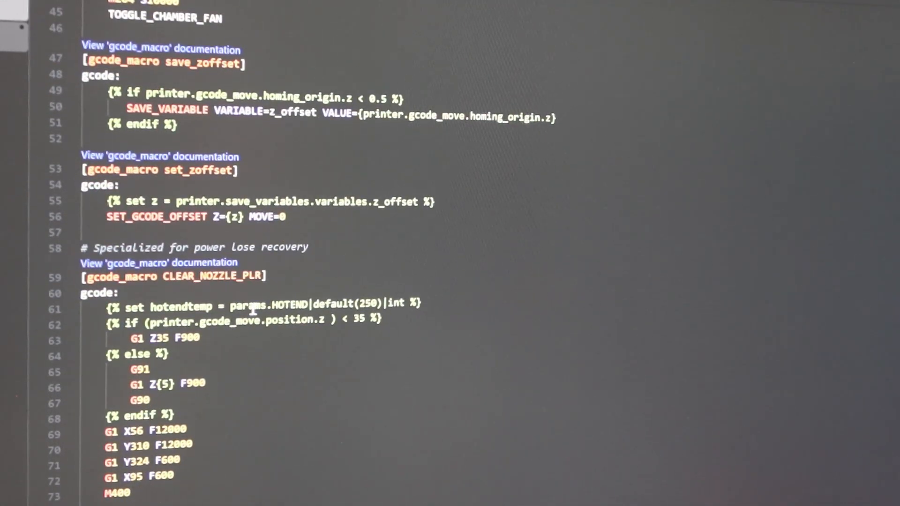
scroll(down, 3)
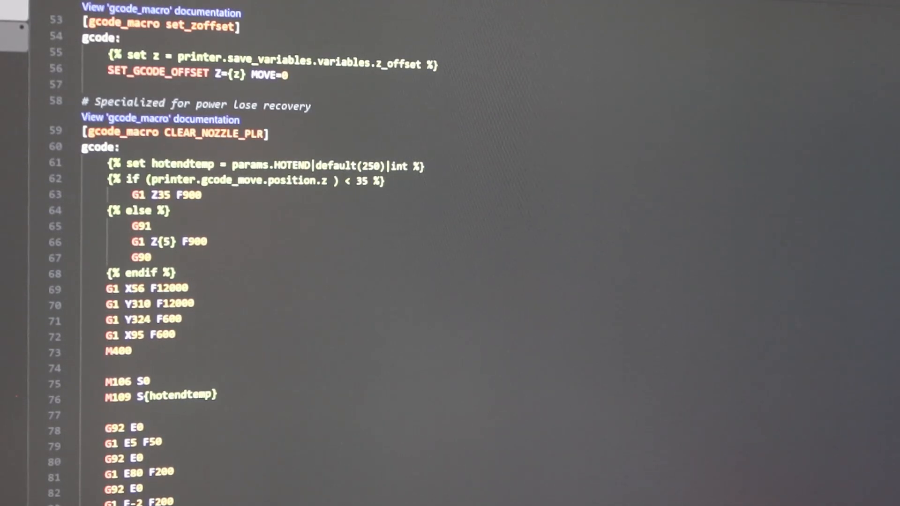
scroll(down, 3)
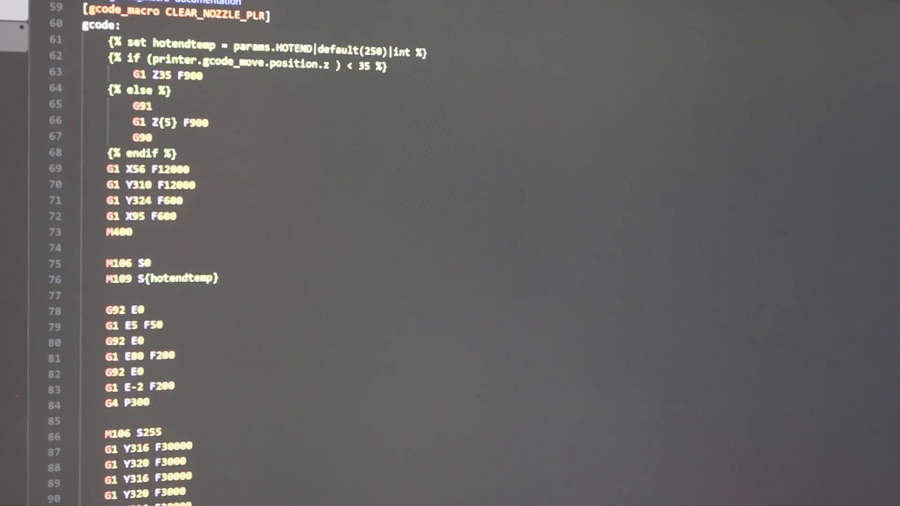
scroll(down, 3)
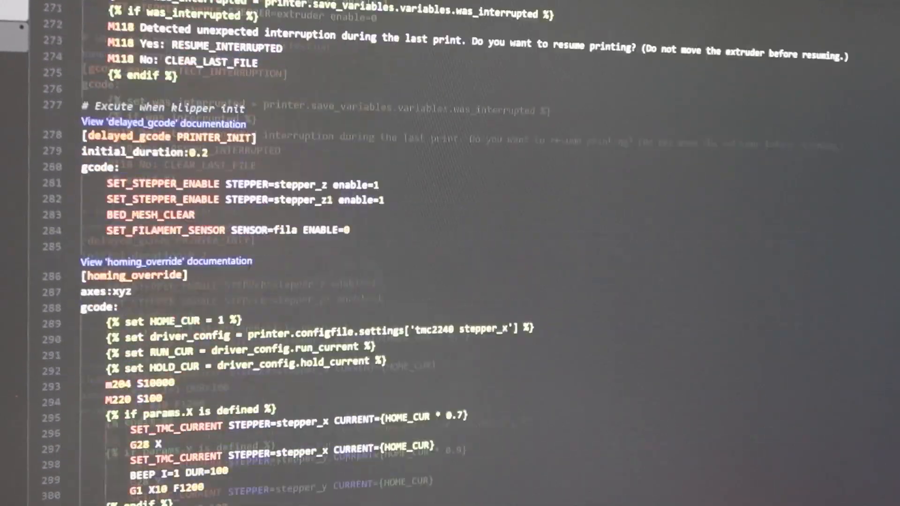
scroll(down, 3)
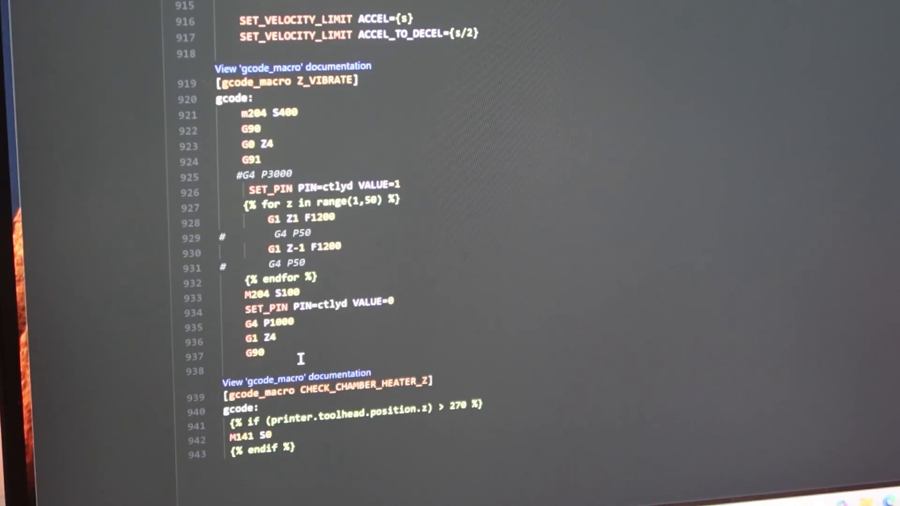
mouse_move(589, 359)
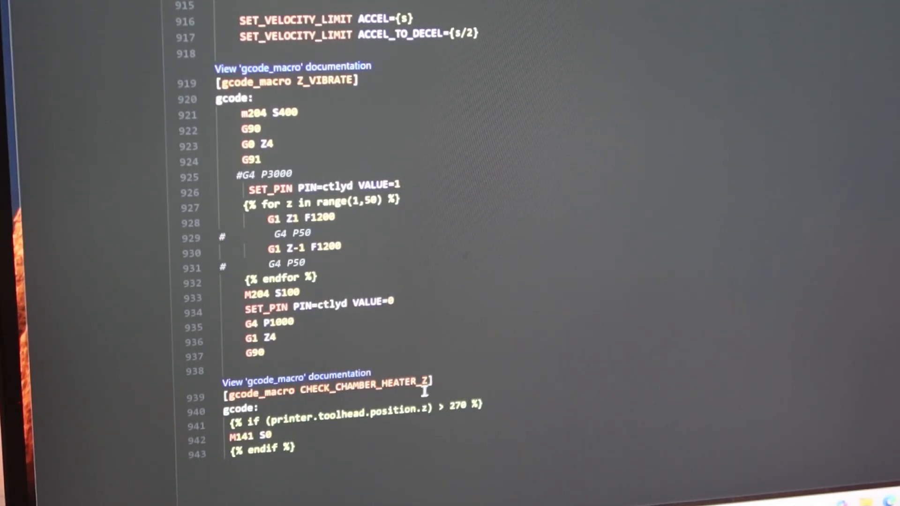
mouse_move(324, 399)
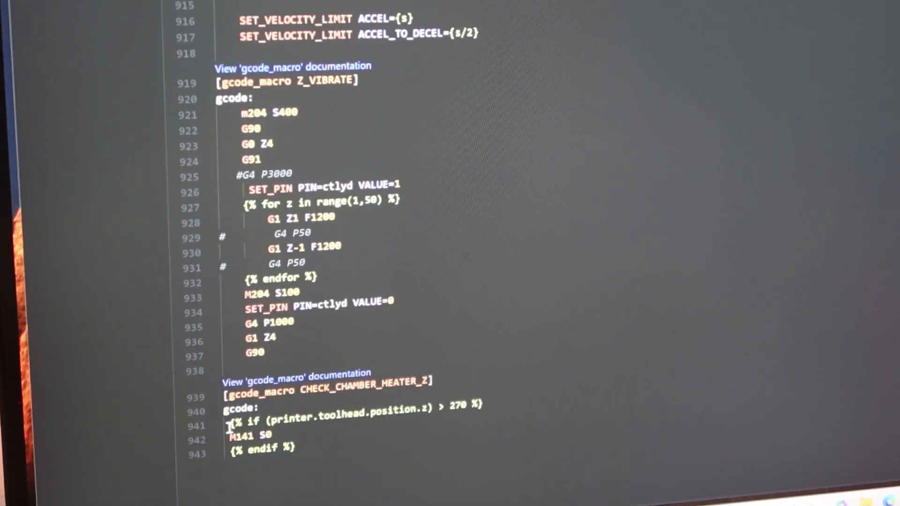
mouse_move(333, 442)
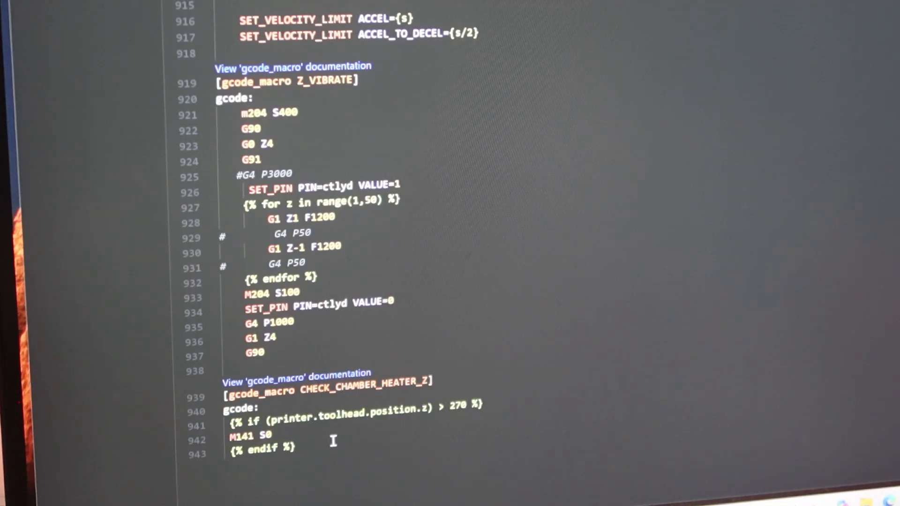
mouse_move(304, 381)
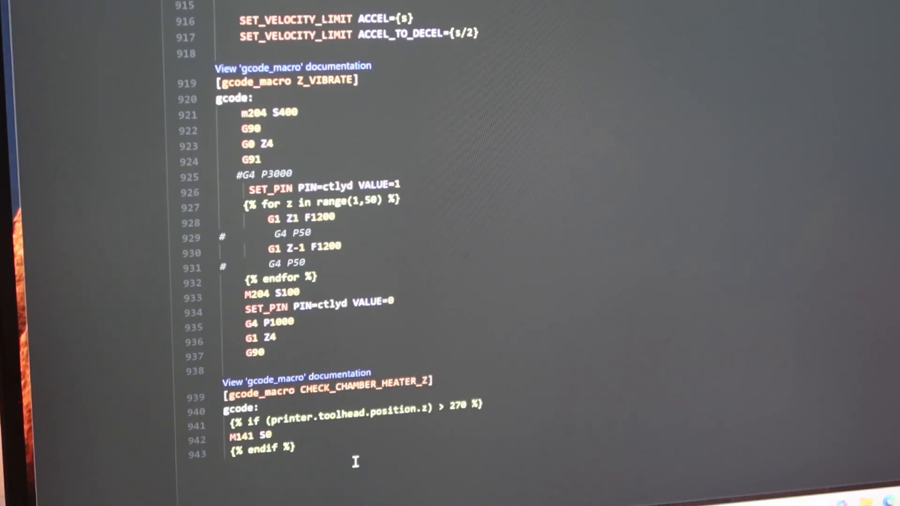
mouse_move(316, 379)
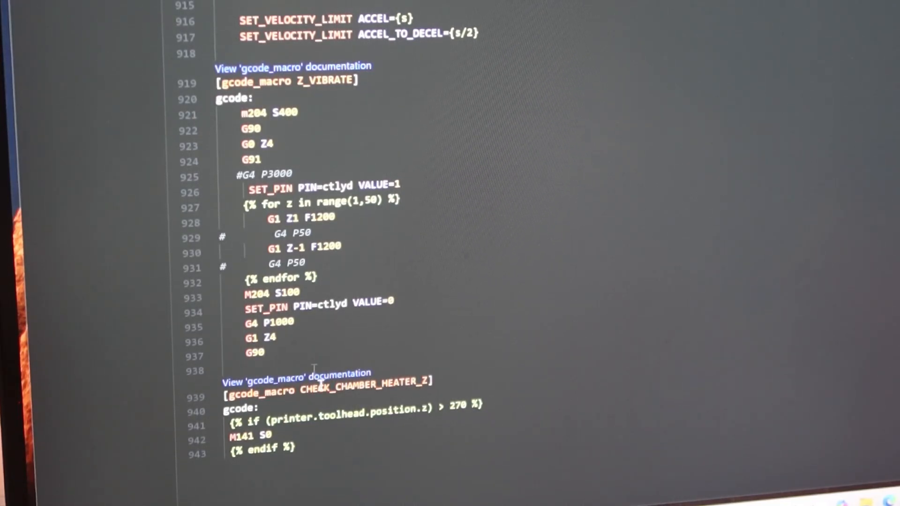
mouse_move(469, 76)
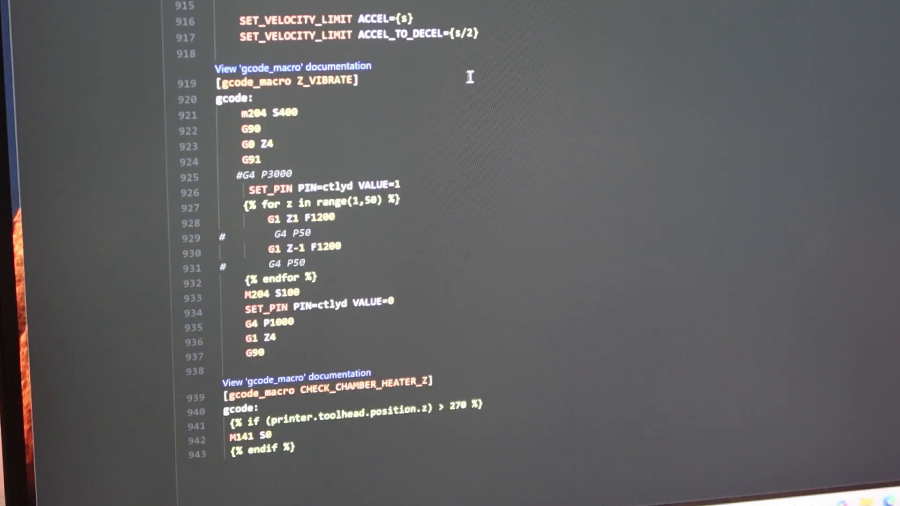
scroll(up, 3)
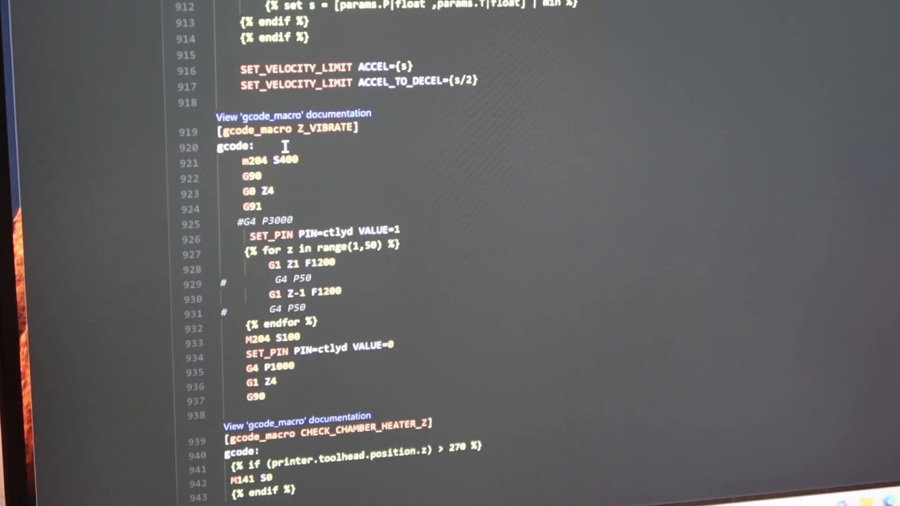
mouse_move(422, 451)
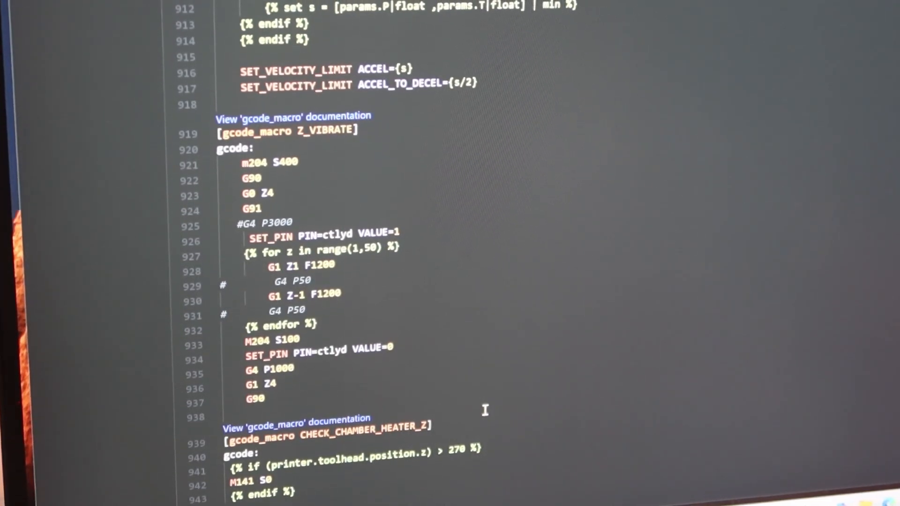
scroll(down, 3)
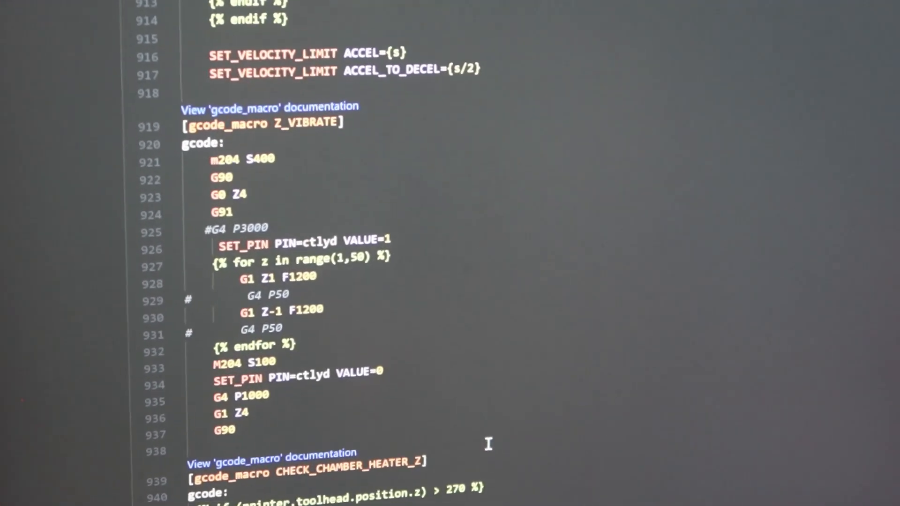